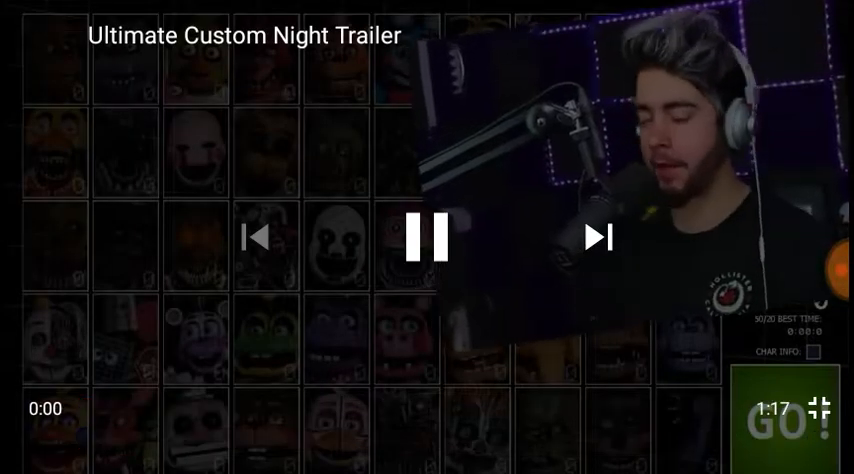
# Pause the full-screen Ultimate Custom Night trailer, then resume it.
pyautogui.click(429, 237)
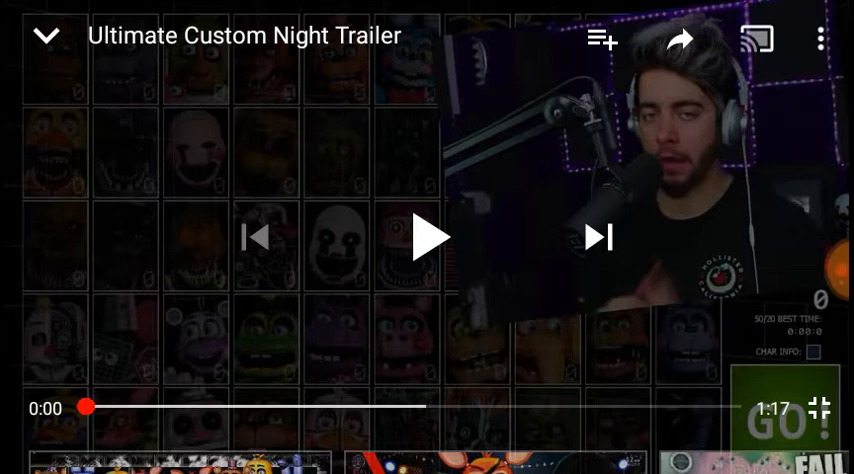
pyautogui.click(430, 238)
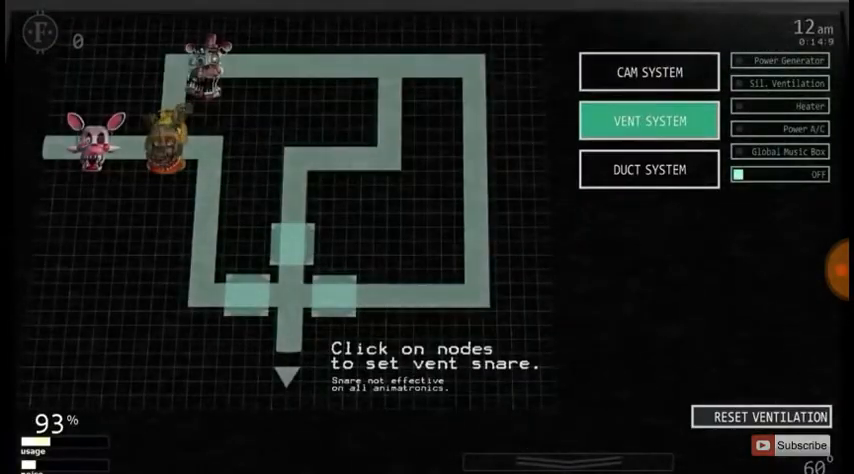
pyautogui.click(649, 169)
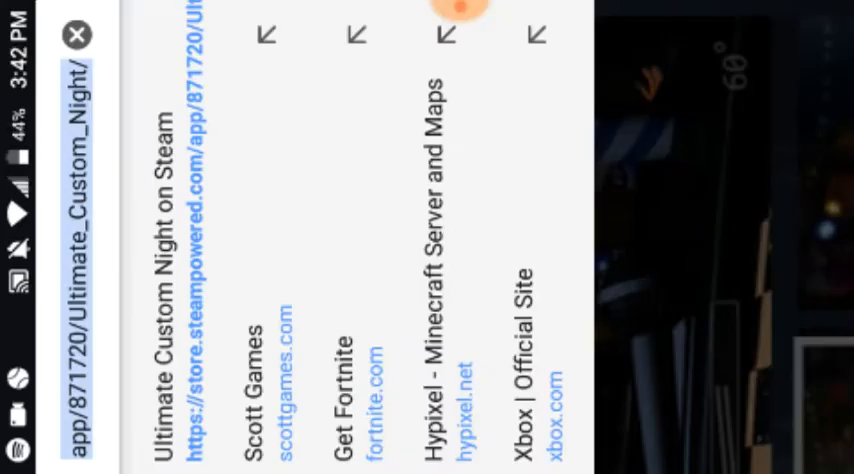
pyautogui.write('cry')
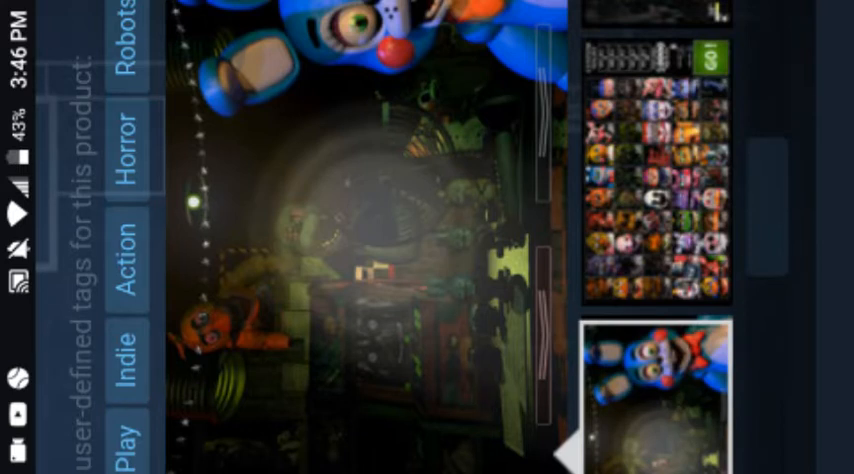
# Scroll the store page to the Action, Horror and Robots tags beside the roster screenshot.
pyautogui.scroll(-3)
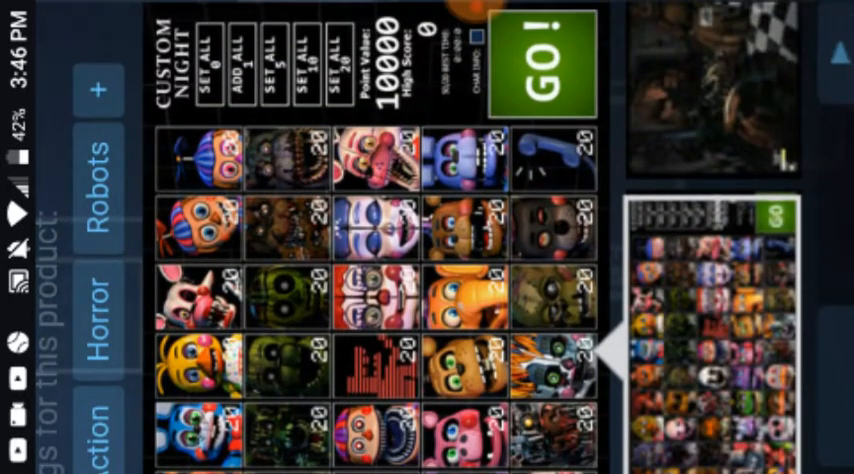
pyautogui.scroll(-3)
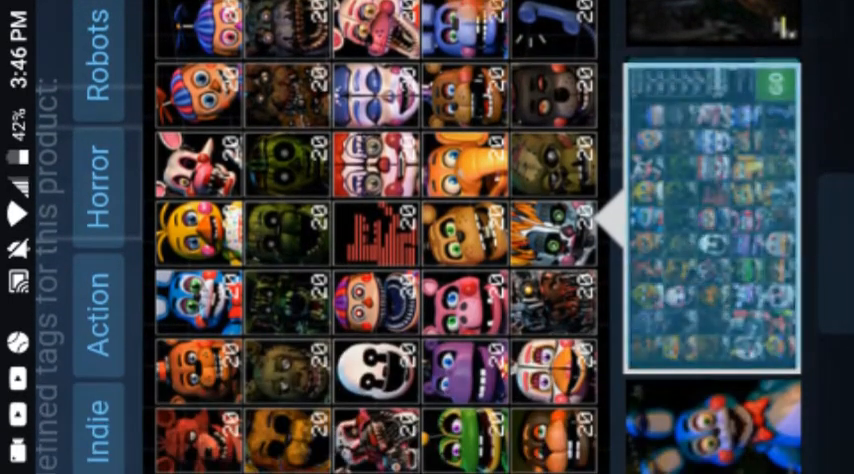
pyautogui.scroll(-3)
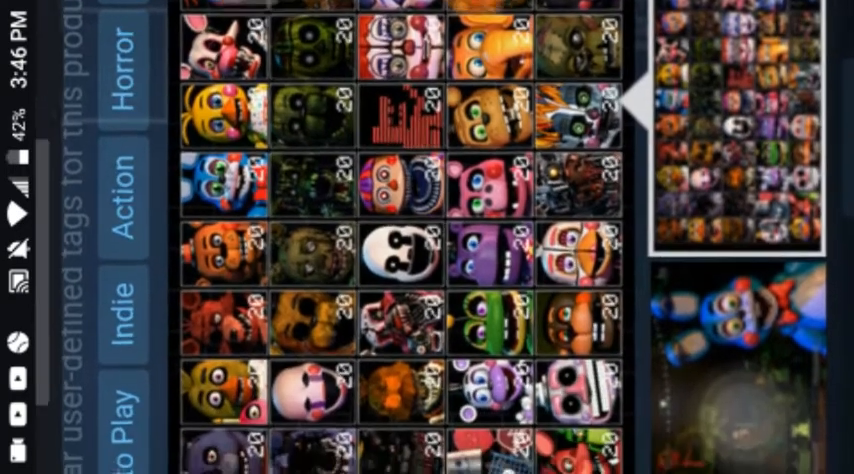
pyautogui.scroll(-3)
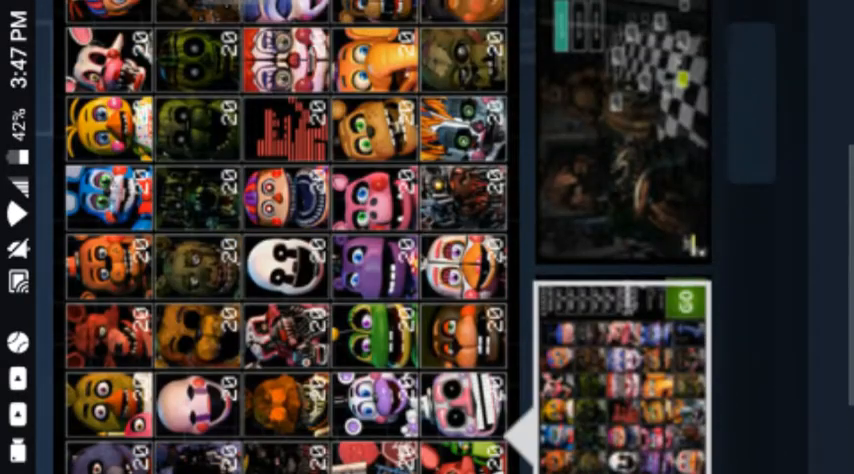
pyautogui.scroll(-3)
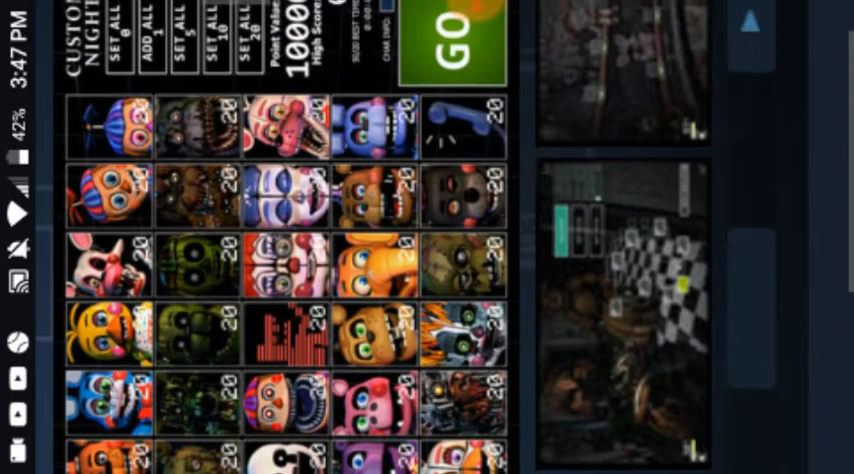
pyautogui.scroll(-3)
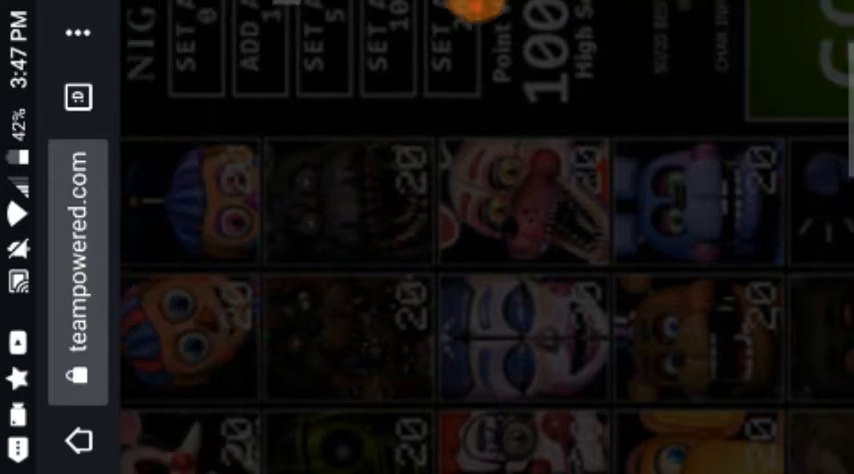
pyautogui.scroll(-3)
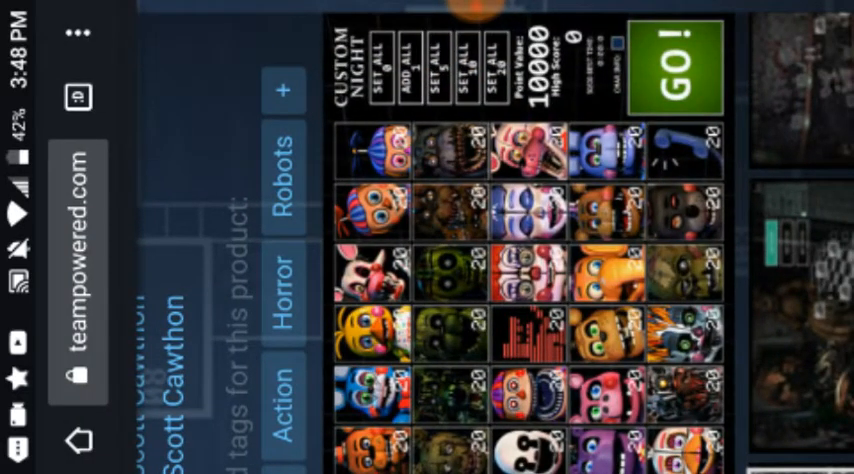
# Show the camera-system map screenshot in the main gallery view.
pyautogui.click(678, 62)
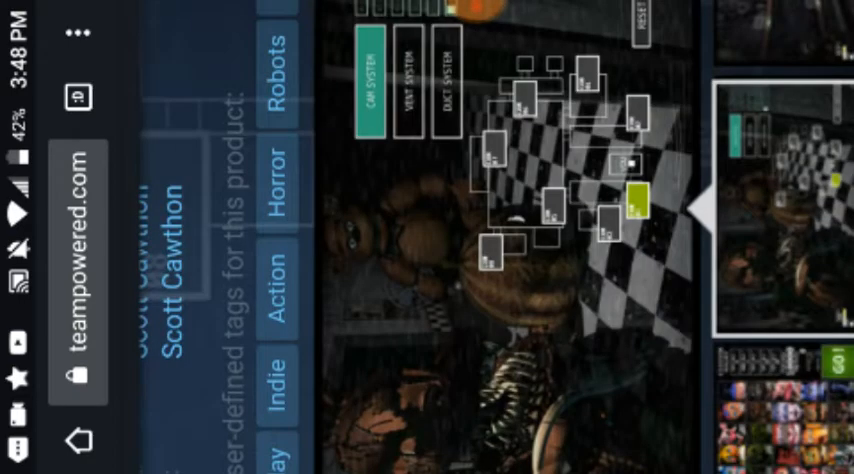
pyautogui.scroll(-3)
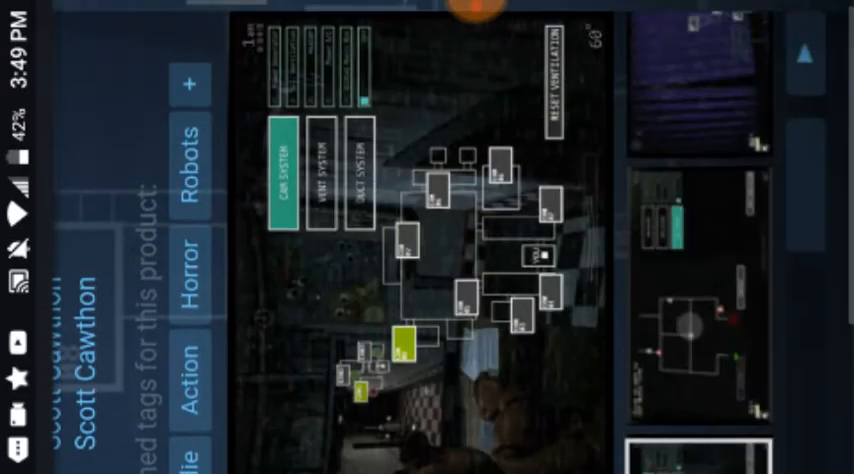
# Advance the gallery to the purple Showtime 2 AM camera screenshot.
pyautogui.scroll(-3)
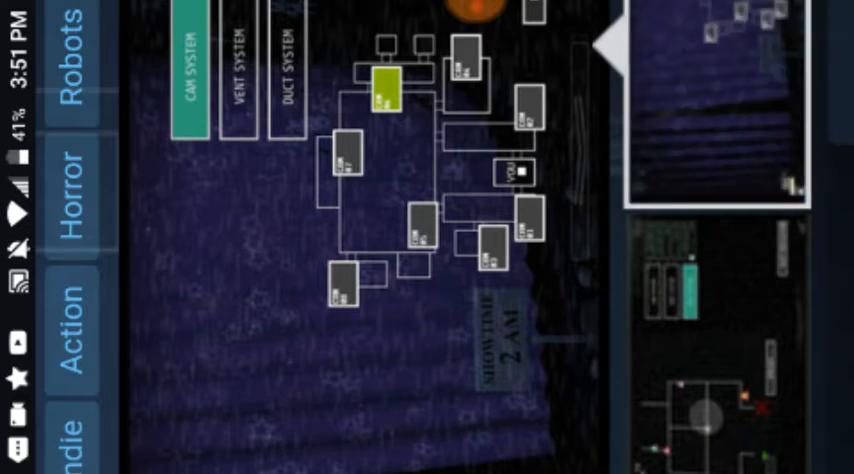
# Scroll to the genre, developer, publisher and Jun 29, 2018 release details.
pyautogui.scroll(-3)
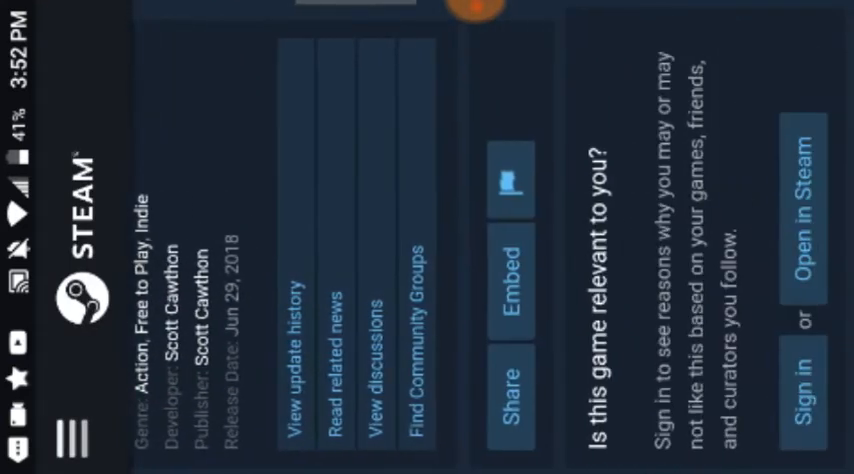
# Scroll down to About This Game describing the FNAF mashup with 50 animatronics.
pyautogui.scroll(-3)
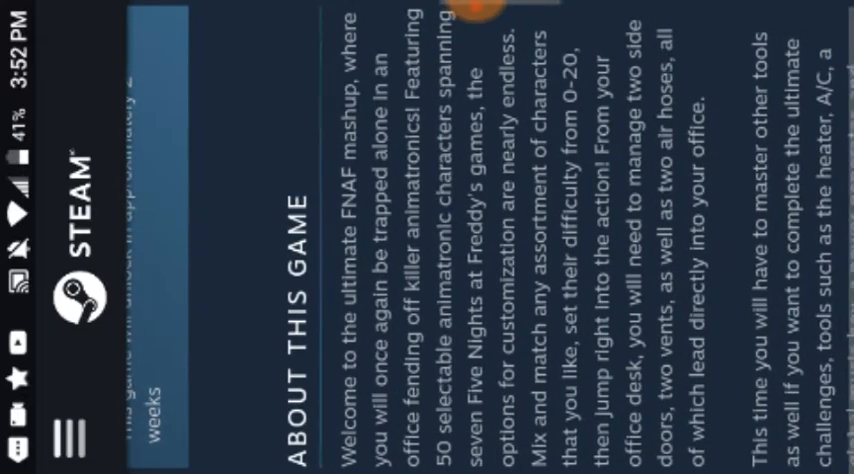
# Scroll past the features list to the minimum OS and processor requirements.
pyautogui.scroll(-3)
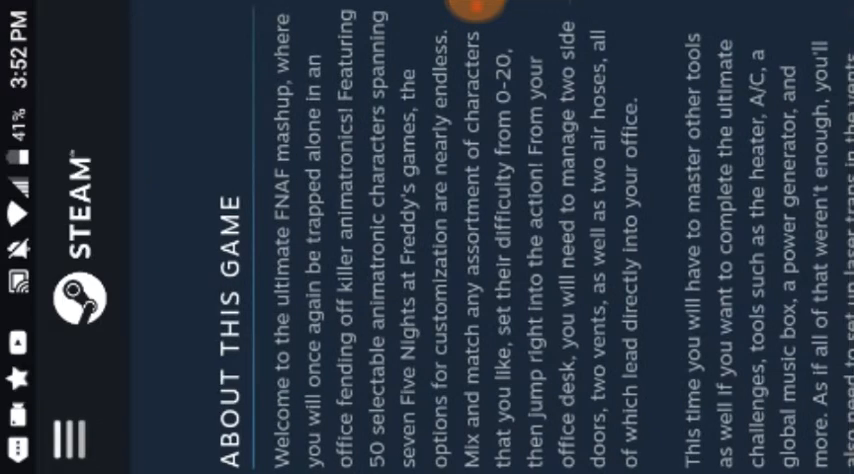
pyautogui.scroll(-3)
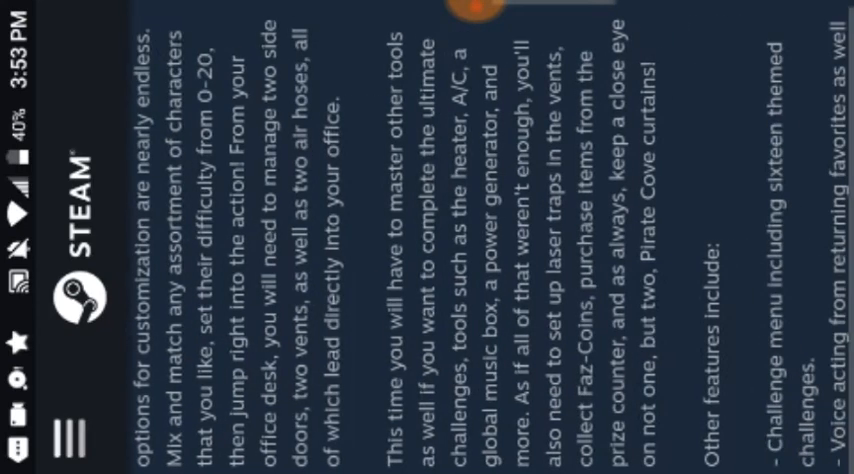
pyautogui.scroll(-3)
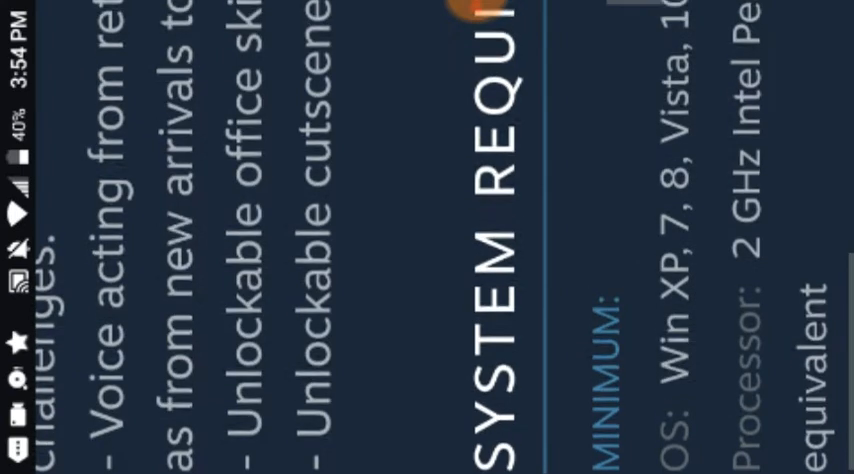
# Scroll through the full minimum requirements and reach the top with the navigation menu.
pyautogui.hscroll(-3)
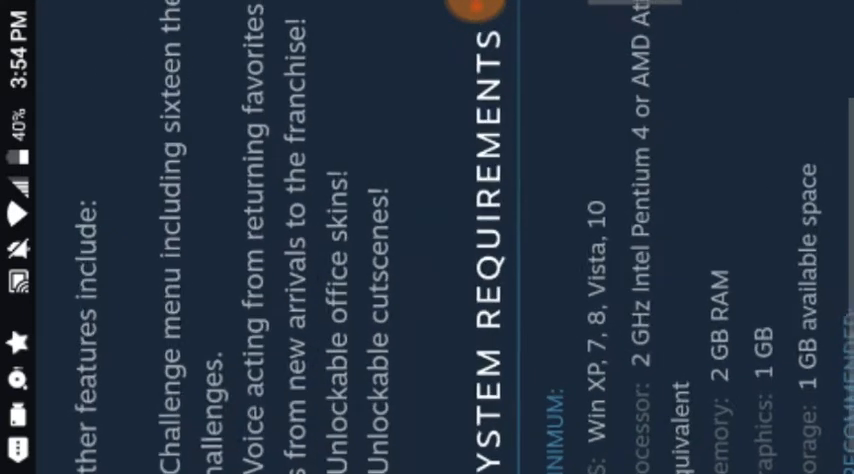
pyautogui.scroll(-3)
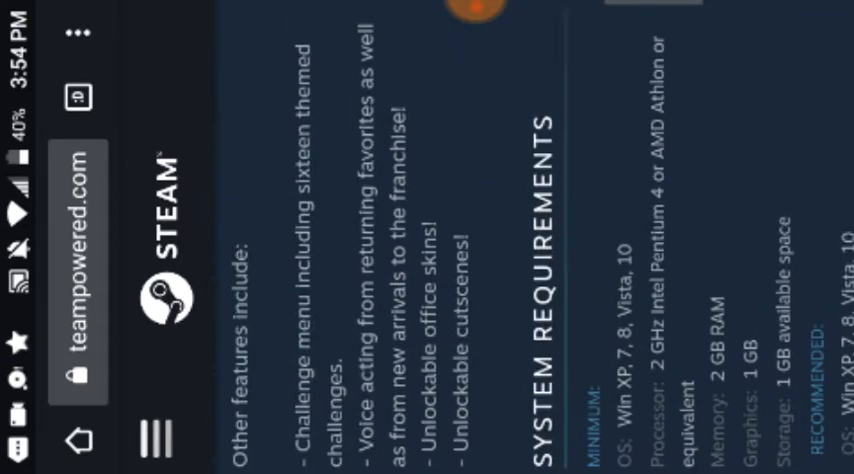
pyautogui.scroll(-3)
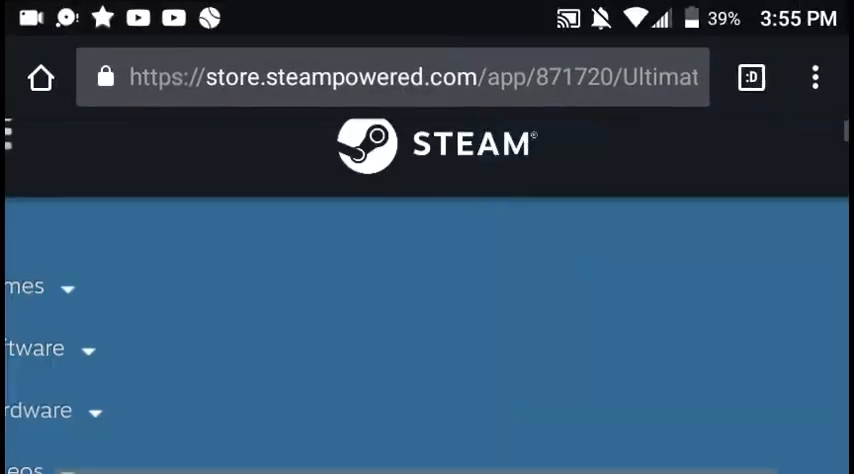
# Scroll past the category menu to the search field, breadcrumb and Ultimate Custom Night title.
pyautogui.scroll(-3)
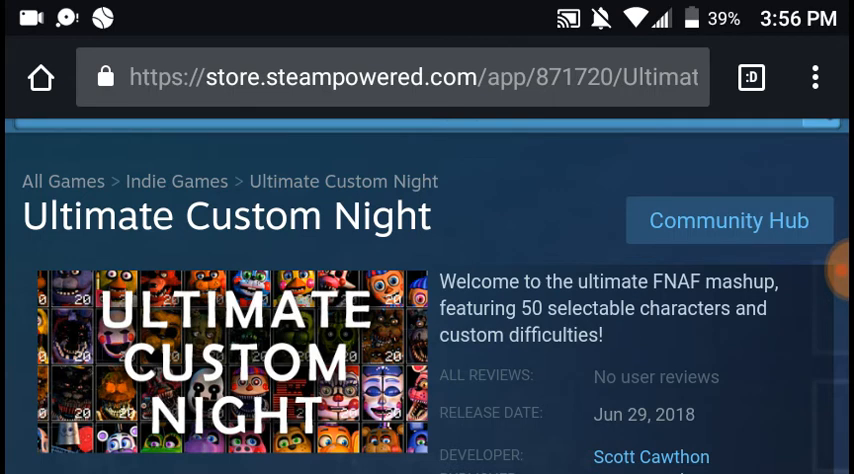
pyautogui.scroll(-3)
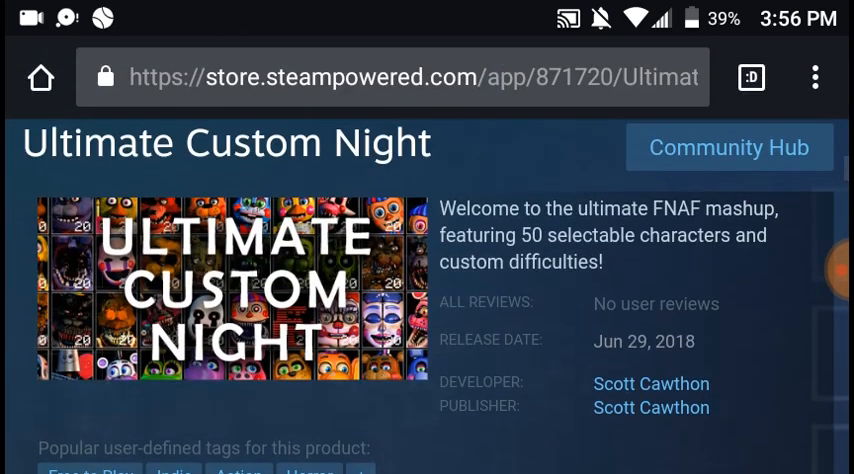
pyautogui.scroll(-3)
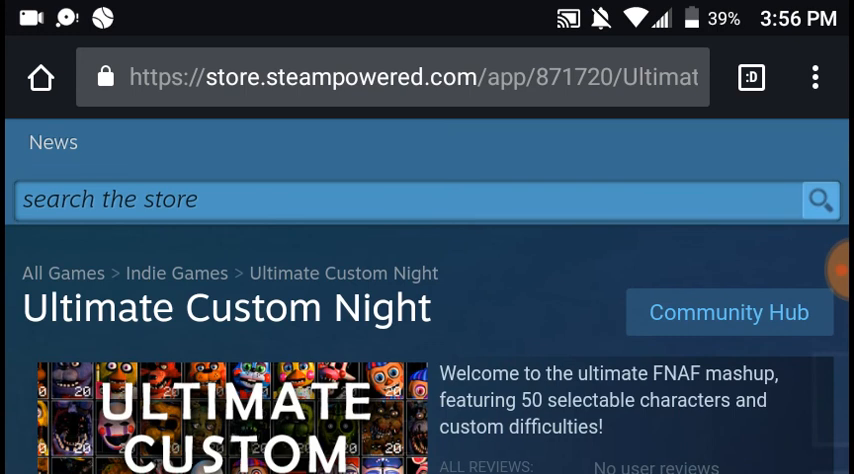